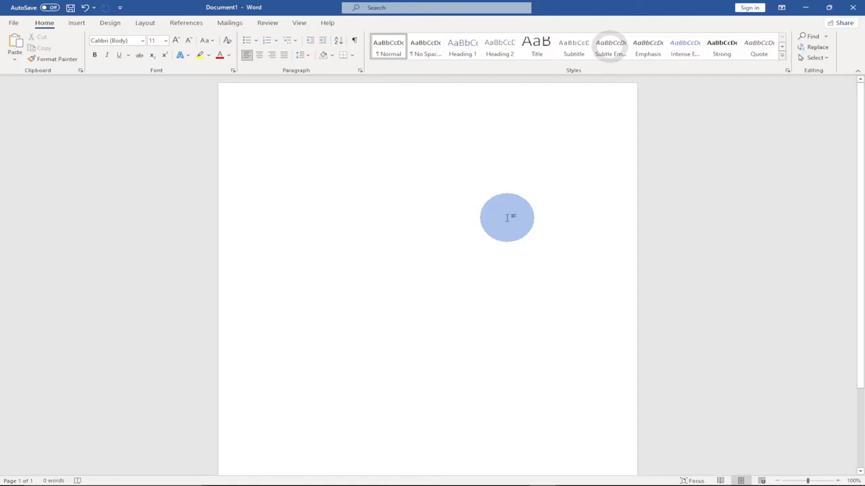
Leave the Word document and bring up Windows Settings from the Start menu.
{"action": "left_click", "coordinate": [268, 129]}
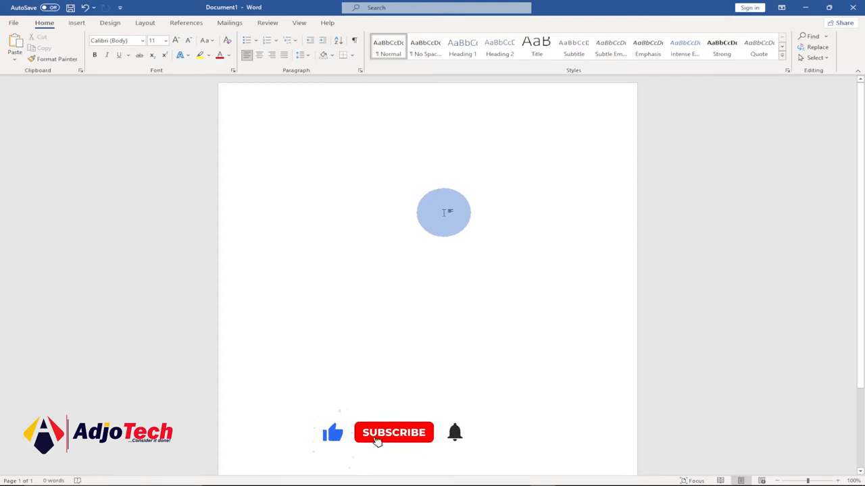
{"action": "left_click", "coordinate": [394, 432]}
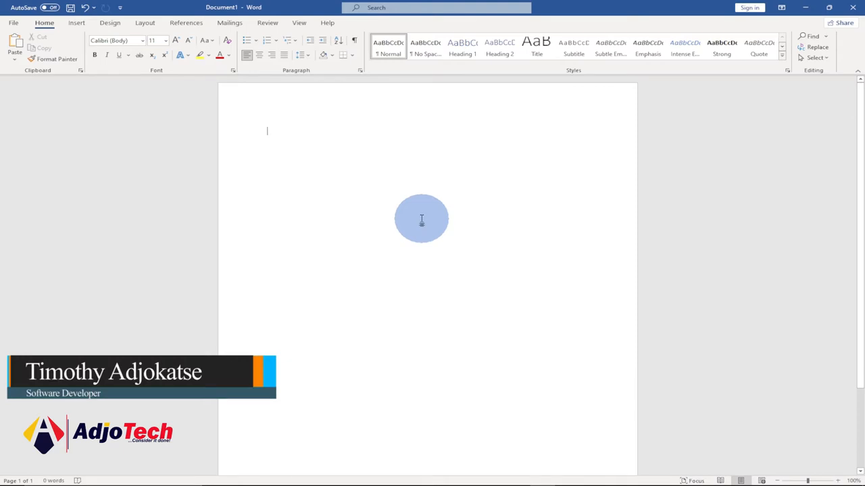
{"action": "mouse_move", "coordinate": [415, 206]}
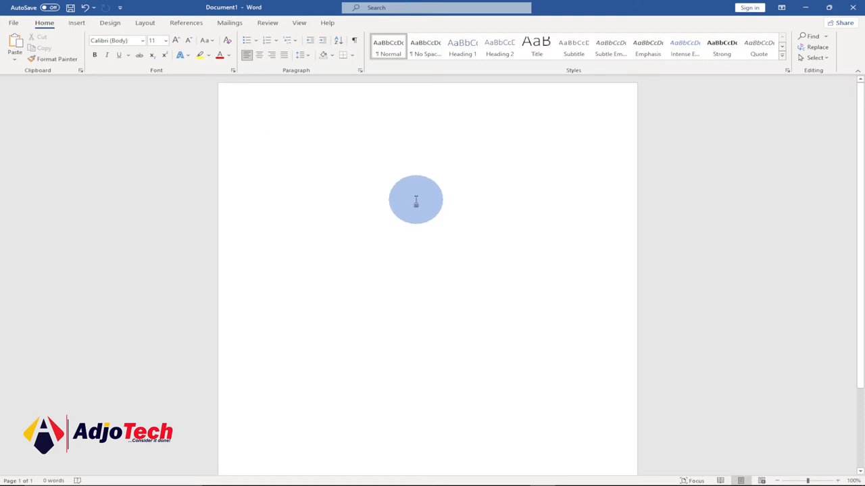
{"action": "mouse_move", "coordinate": [114, 415]}
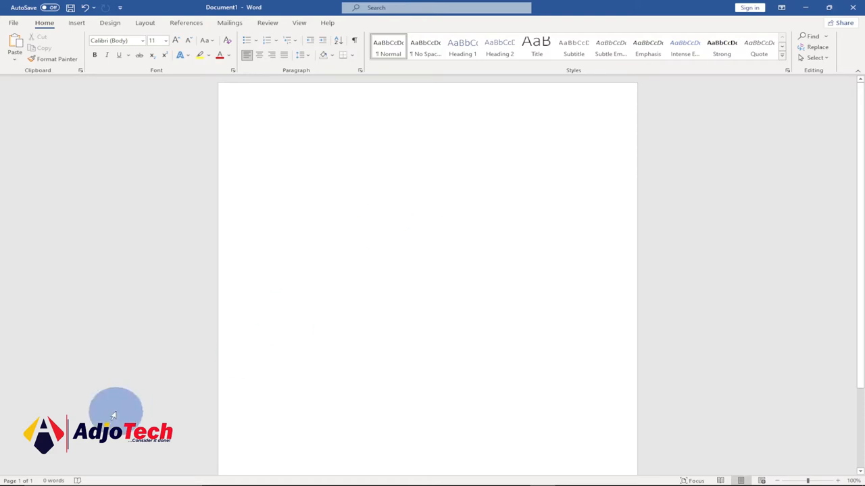
{"action": "mouse_move", "coordinate": [351, 171]}
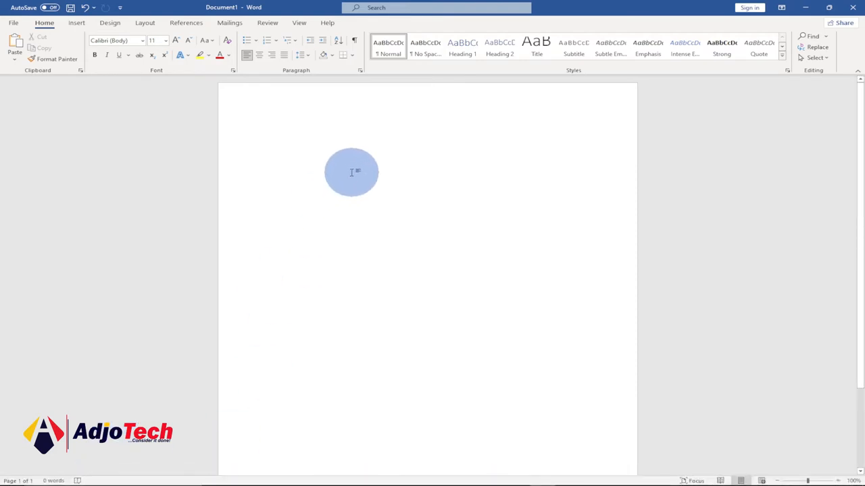
{"action": "mouse_move", "coordinate": [406, 74]}
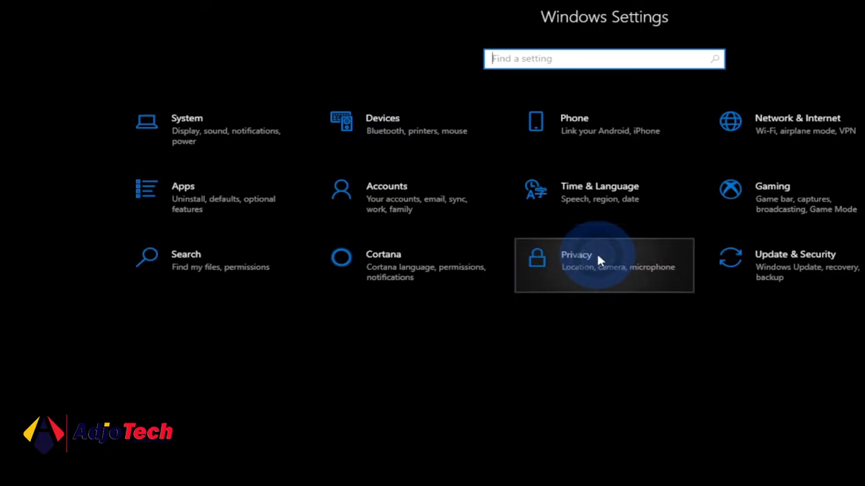
Go to Privacy > Speech and confirm Online speech recognition is switched On.
{"action": "left_click", "coordinate": [603, 260]}
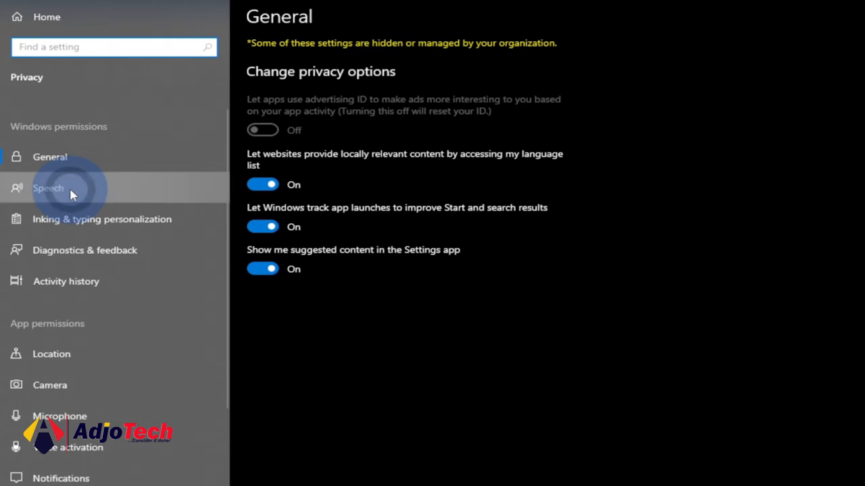
{"action": "left_click", "coordinate": [49, 187]}
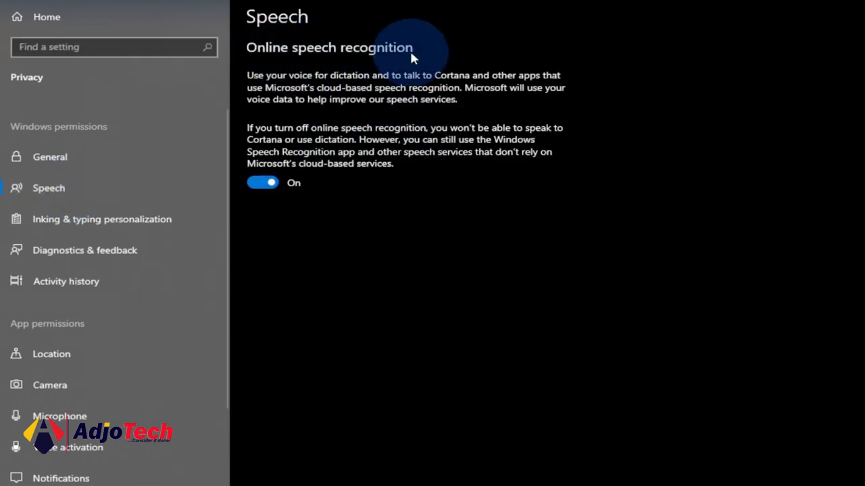
{"action": "mouse_move", "coordinate": [413, 57]}
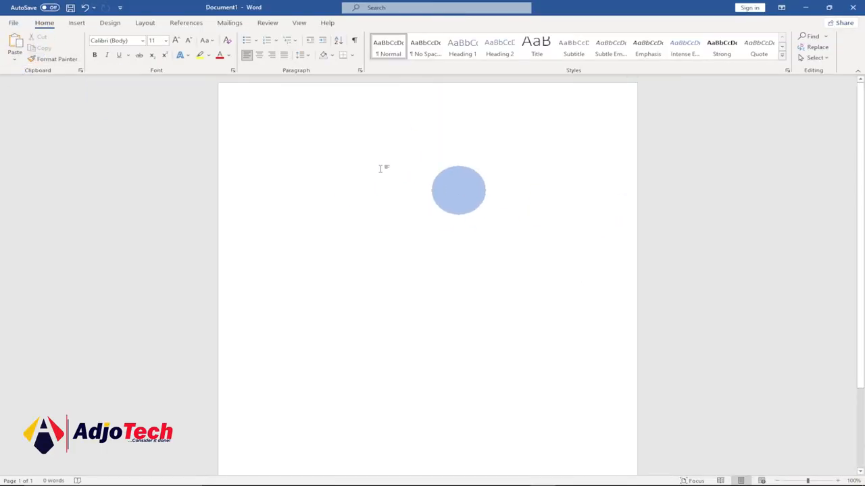
Place the cursor at the page start and bring up the dictation bar so it is listening.
{"action": "left_click", "coordinate": [13, 22]}
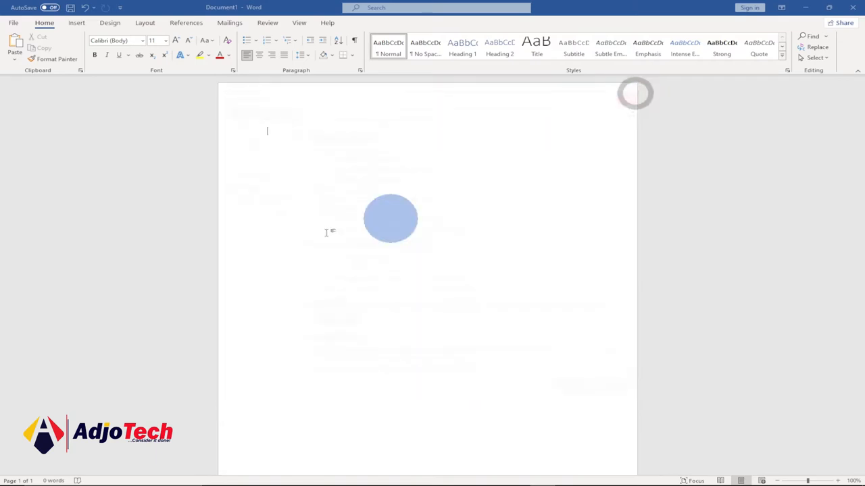
{"action": "left_click_drag", "start_coordinate": [391, 219], "coordinate": [332, 144]}
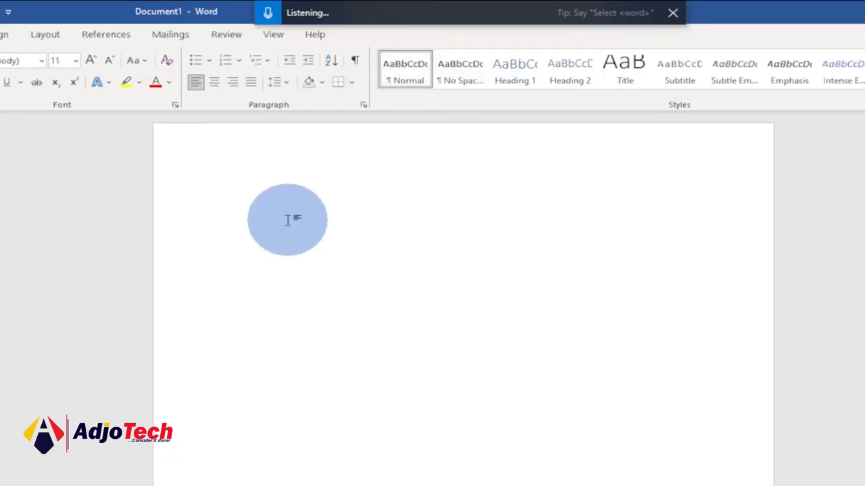
Dictate the paragraph "like this when you start talking welcome back to my youtube channel... can use this particular technique too".
{"action": "type", "text": "like this when you start talking welcome back to my youtube channel"}
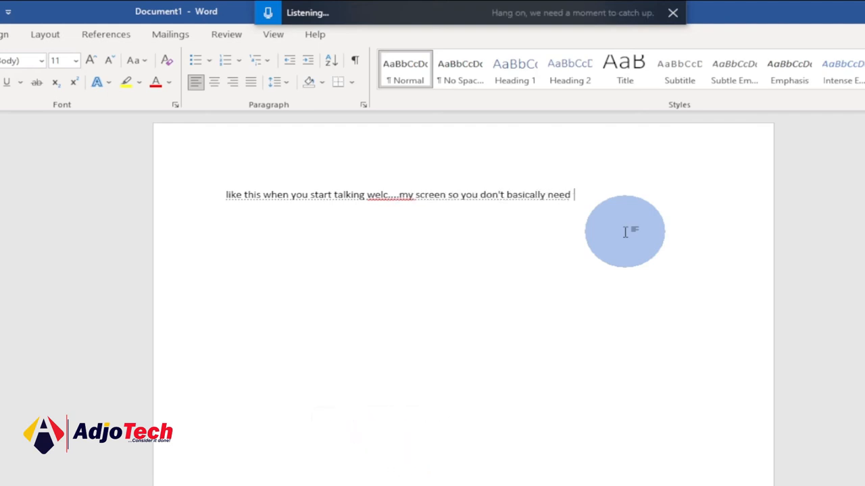
{"action": "type", "text": "need to be writing everything if you"}
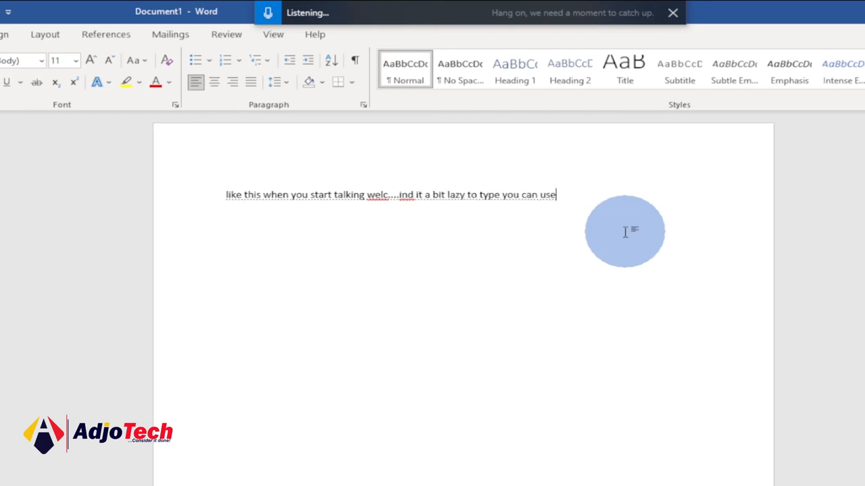
{"action": "type", "text": "can use this particular technique too"}
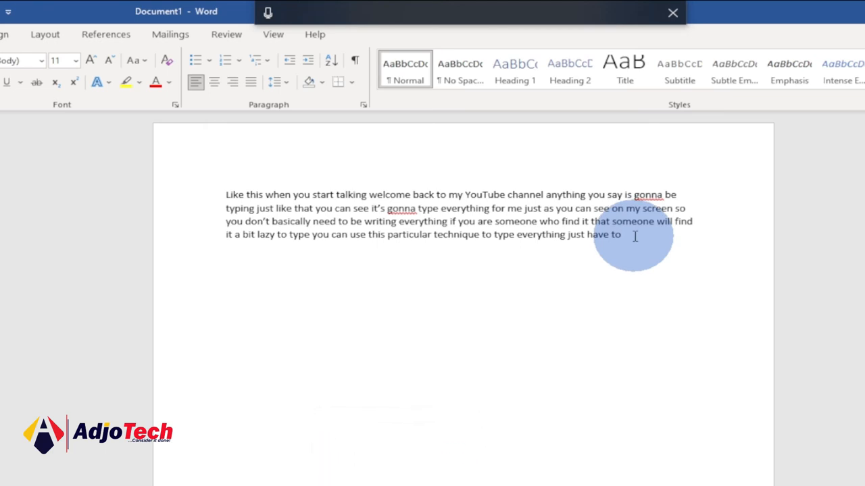
{"action": "mouse_move", "coordinate": [627, 182]}
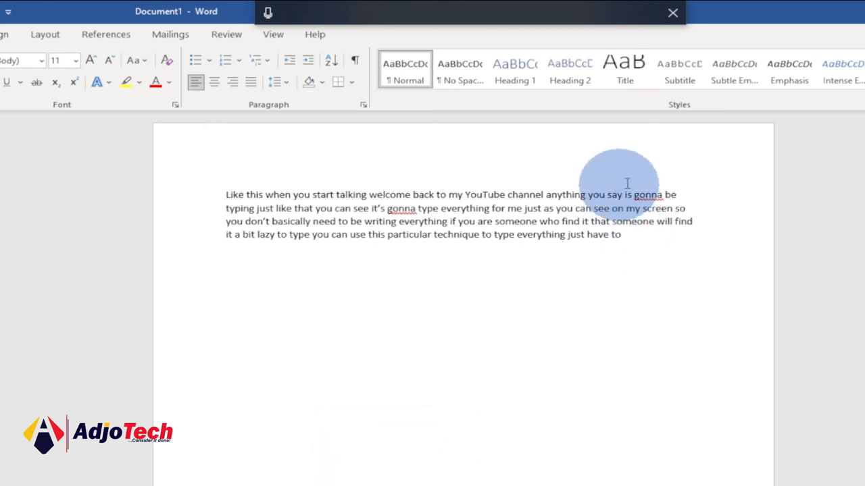
{"action": "mouse_move", "coordinate": [620, 246]}
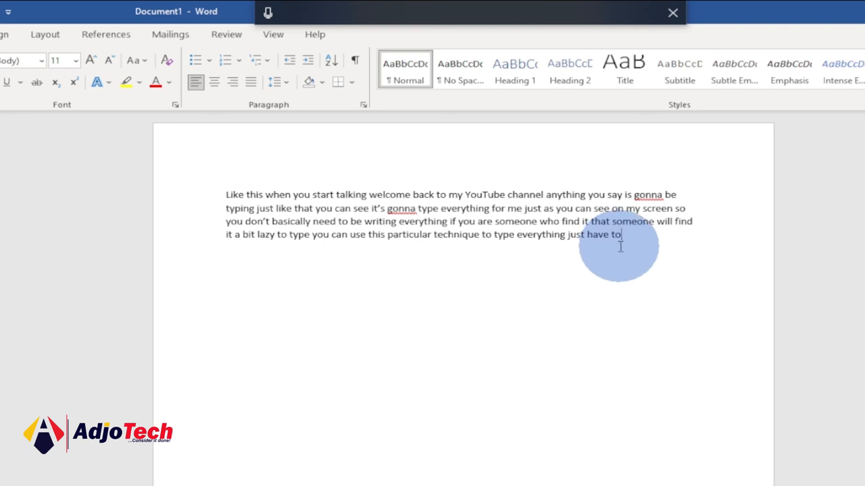